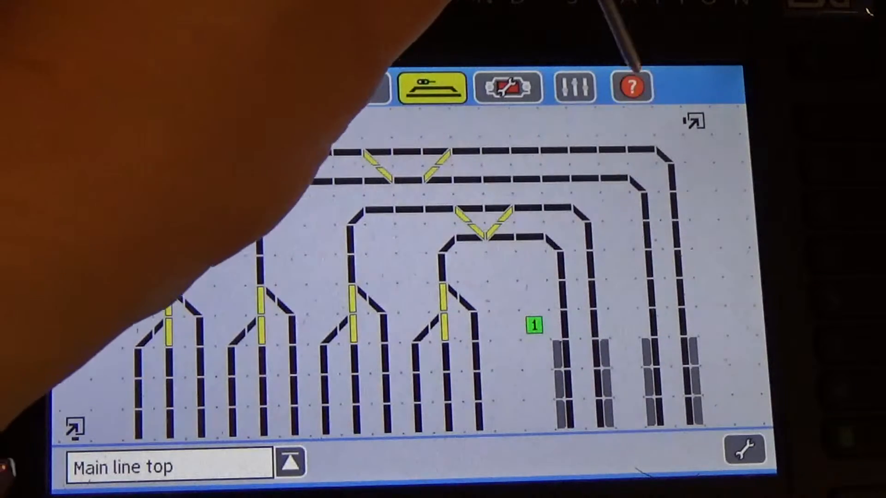
Step: Enter Setup 1 and show the ECoSlink device list, from ECoSniffer to Topline and sam
left_click(630, 87)
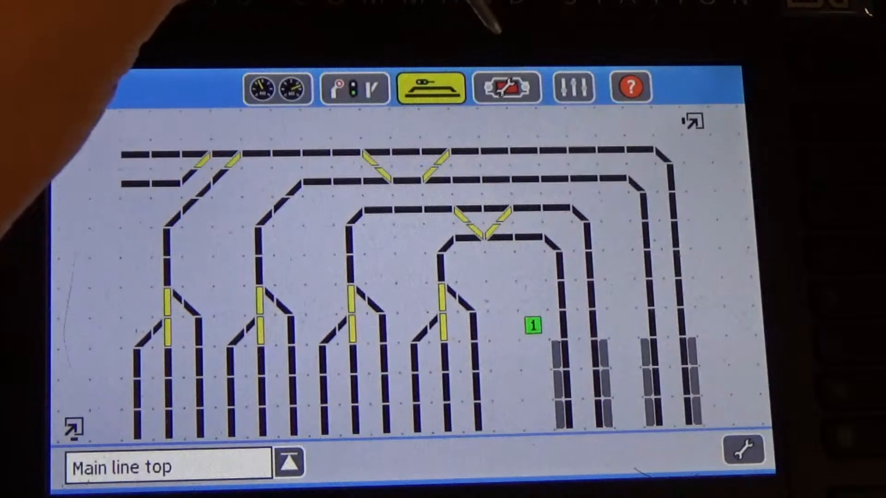
left_click(506, 88)
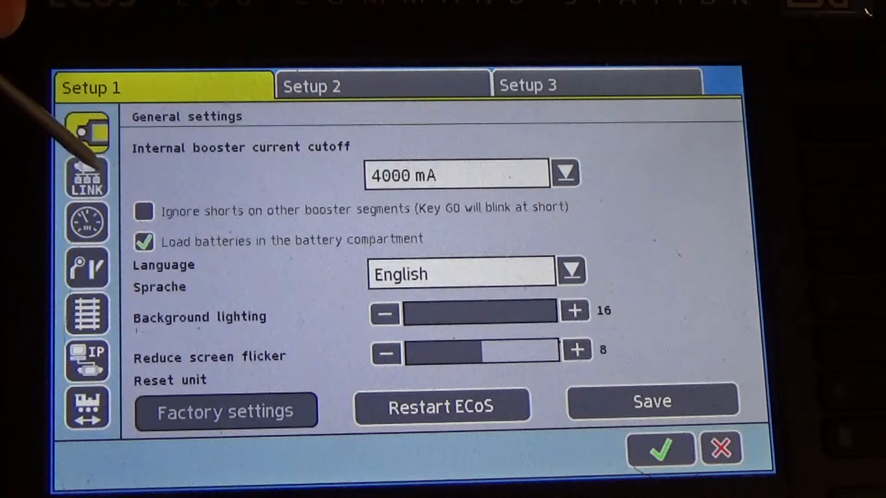
left_click(87, 177)
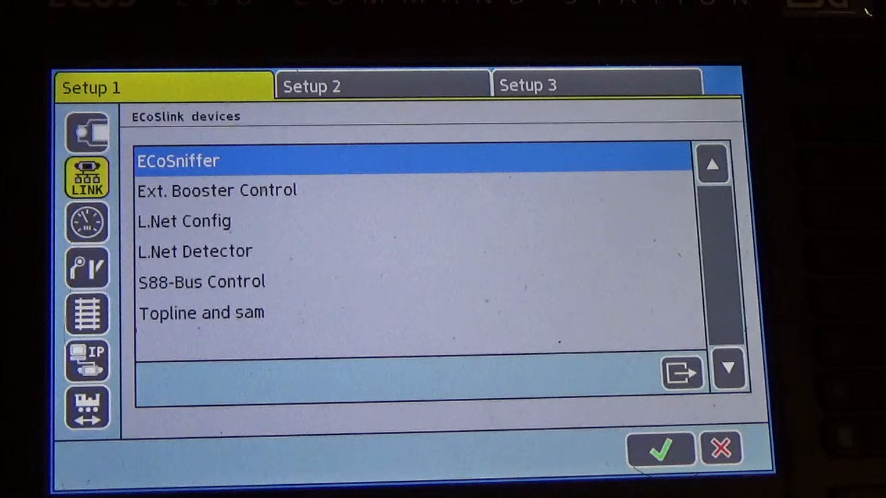
Step: Show Drive + Switch, then the Accessories and routes list with DCC 3-way accessories 0402 and 0401
left_click(87, 222)
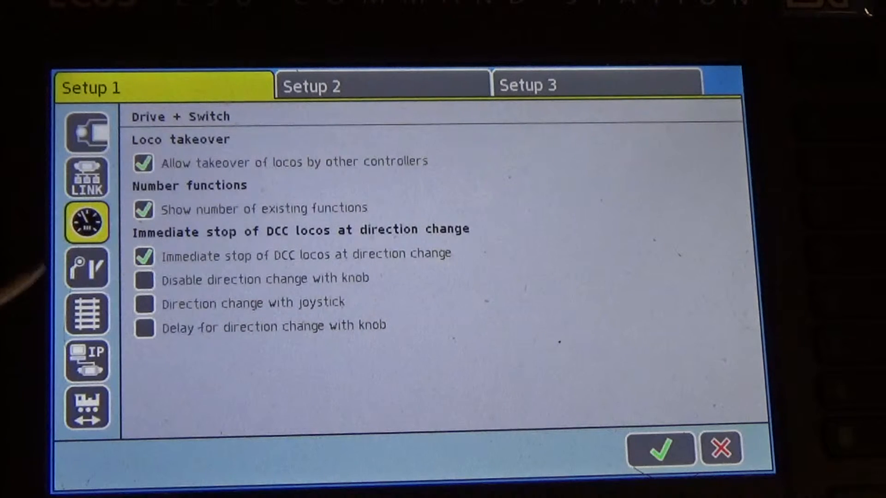
left_click(87, 267)
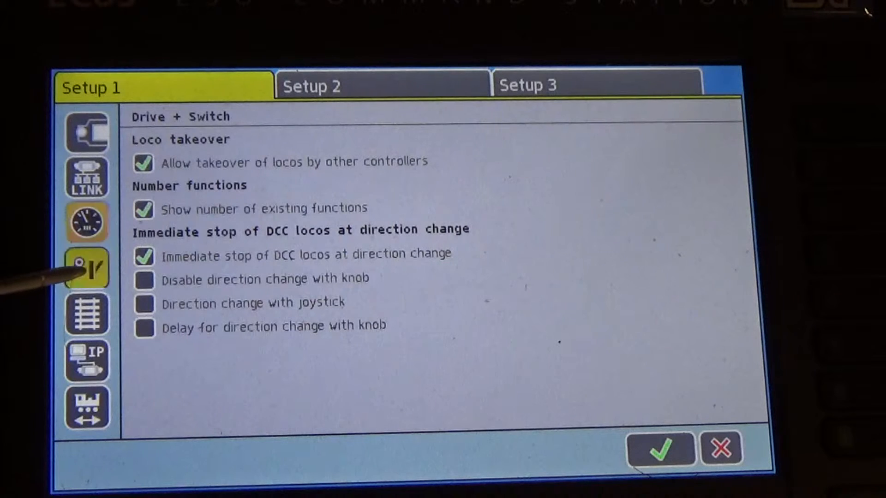
left_click(86, 267)
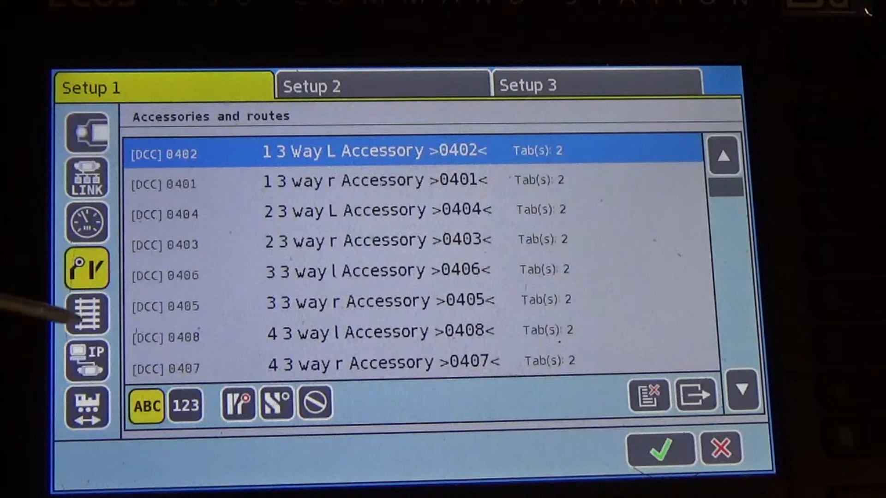
Step: Show Track signals with DCC 128 as default loco protocol and RailCom enabled
left_click(86, 314)
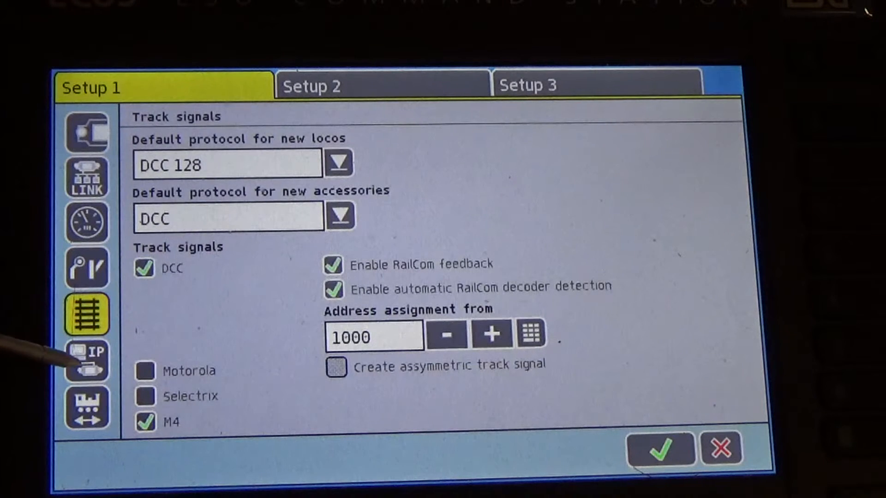
Step: View Network settings and the shuttle train list, then return to General settings (4000 mA cutoff, English)
left_click(87, 361)
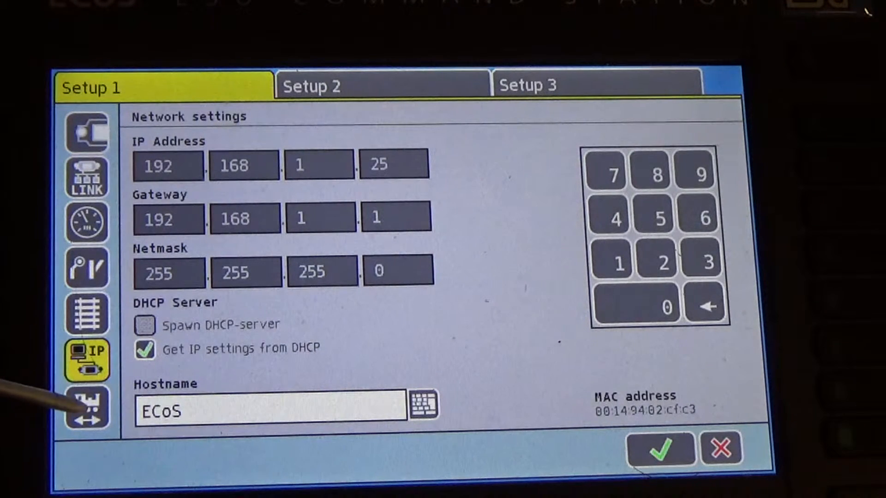
left_click(86, 407)
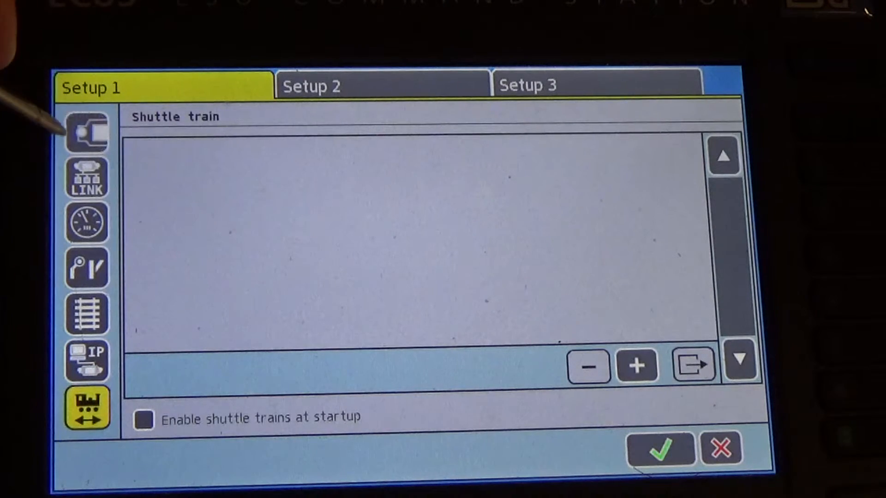
left_click(87, 131)
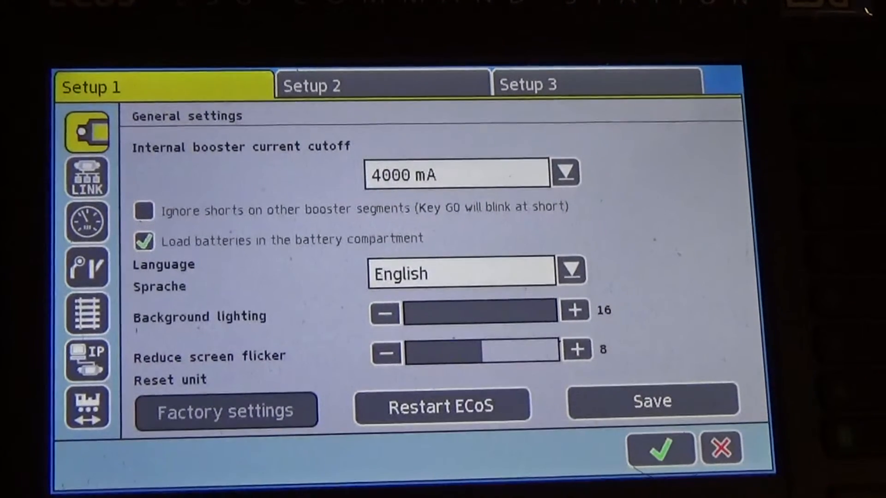
Step: Move through Setup 2 to the Setup 3 Info page showing hardware 2.0 and software 4.1.2
left_click(573, 84)
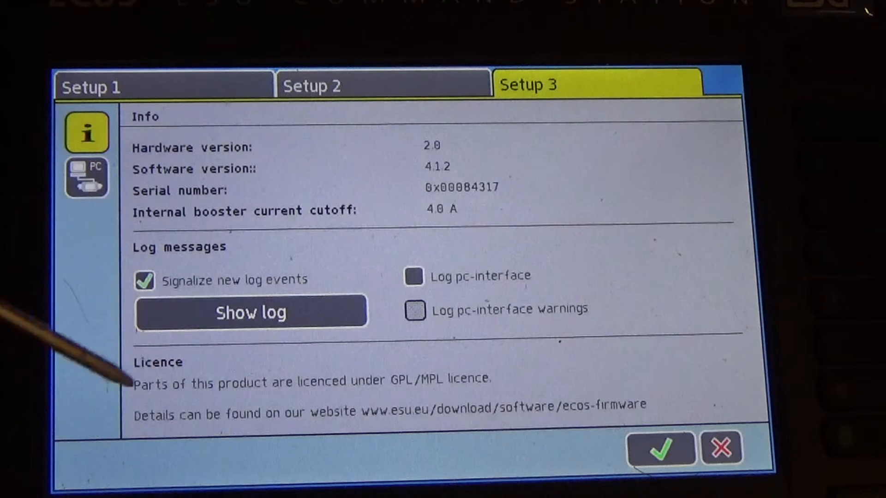
Step: Leave Setup and show the Operation settings current monitor, internal booster at 1389mA/1492mA
left_click(87, 176)
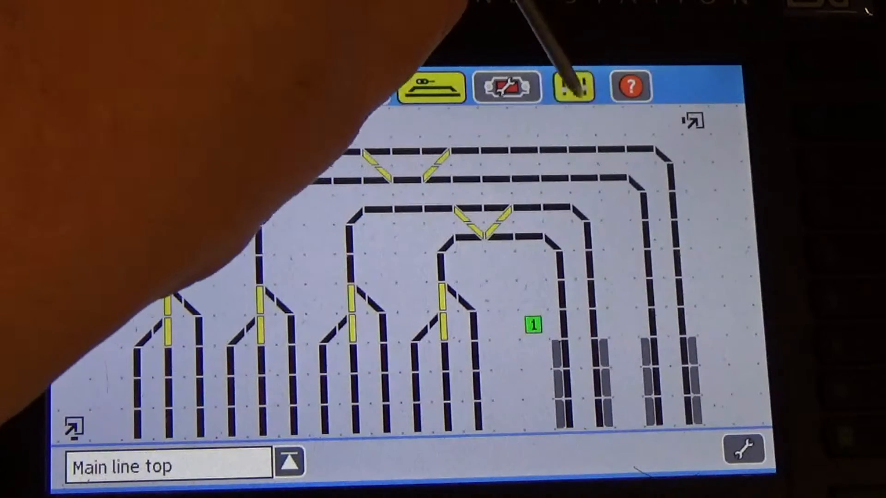
left_click(572, 87)
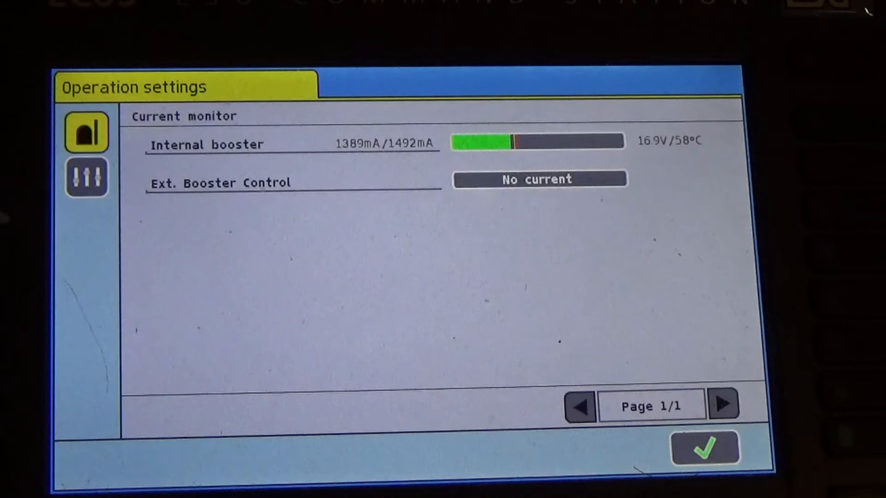
Step: Show the Activate / deactivate modules page with feedback-triggered routes and groups B and D active
left_click(87, 177)
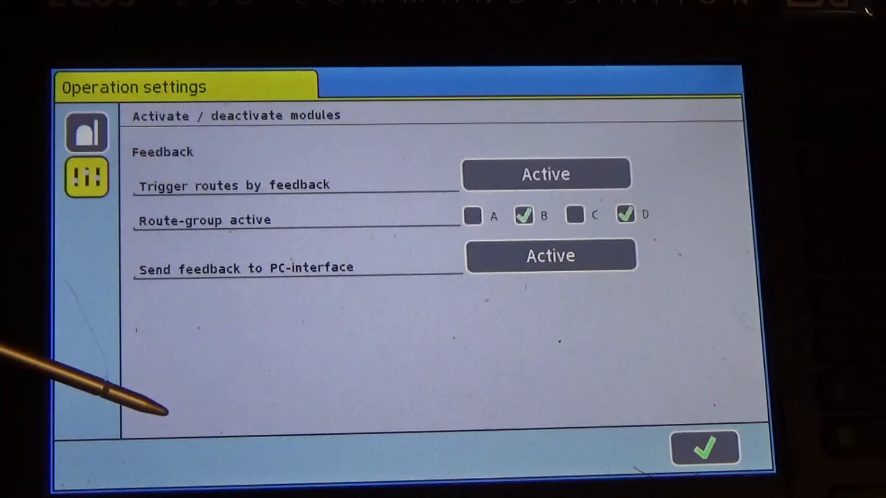
mouse_move(56, 226)
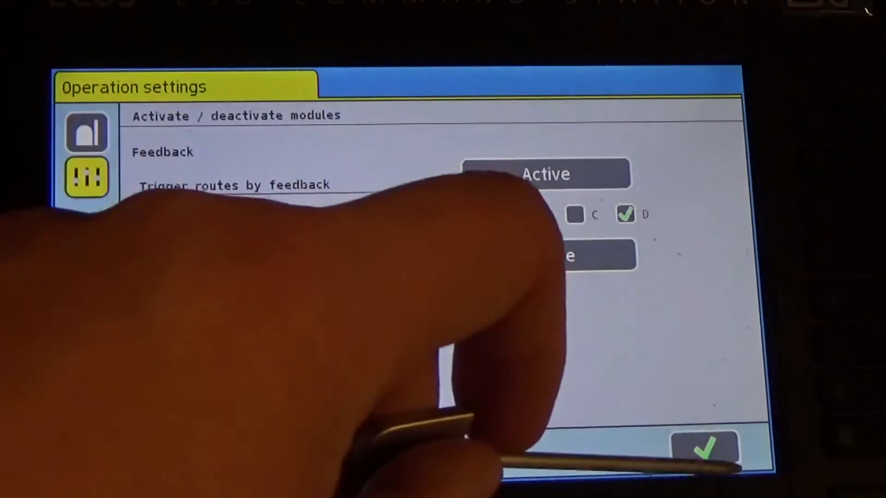
Step: Leave Operation settings and return from loco control to the Main line top track layout
left_click(704, 450)
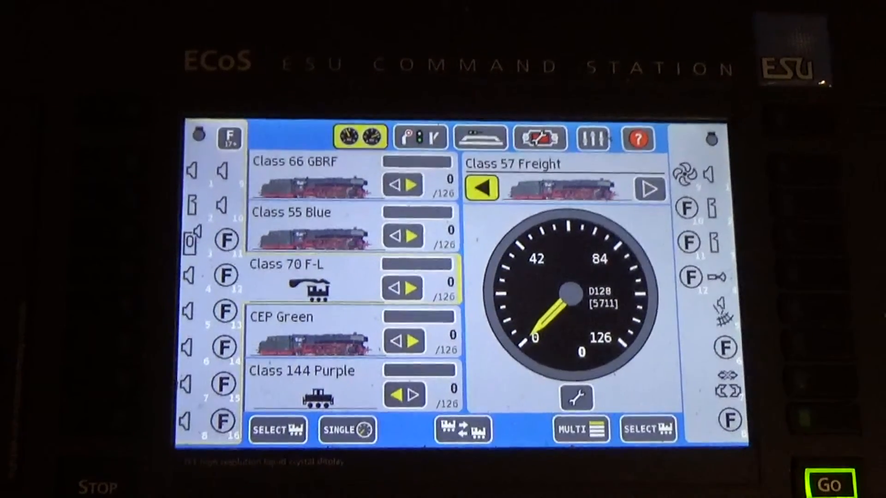
left_click(480, 137)
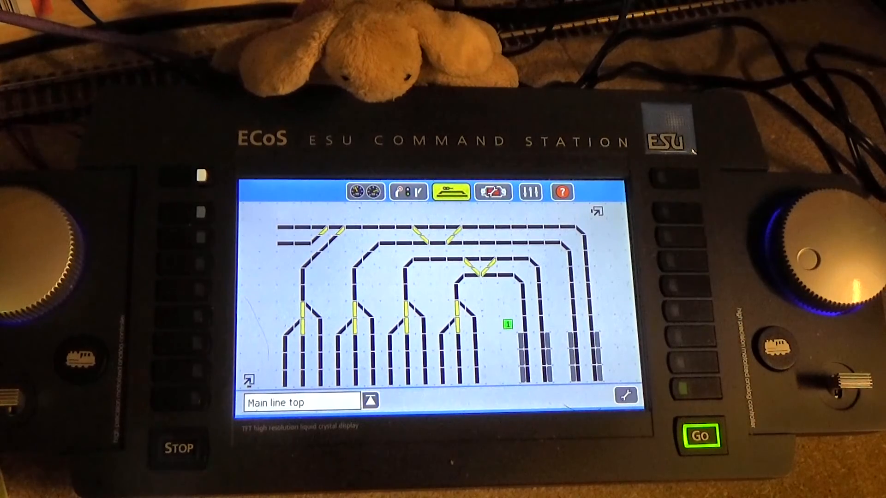